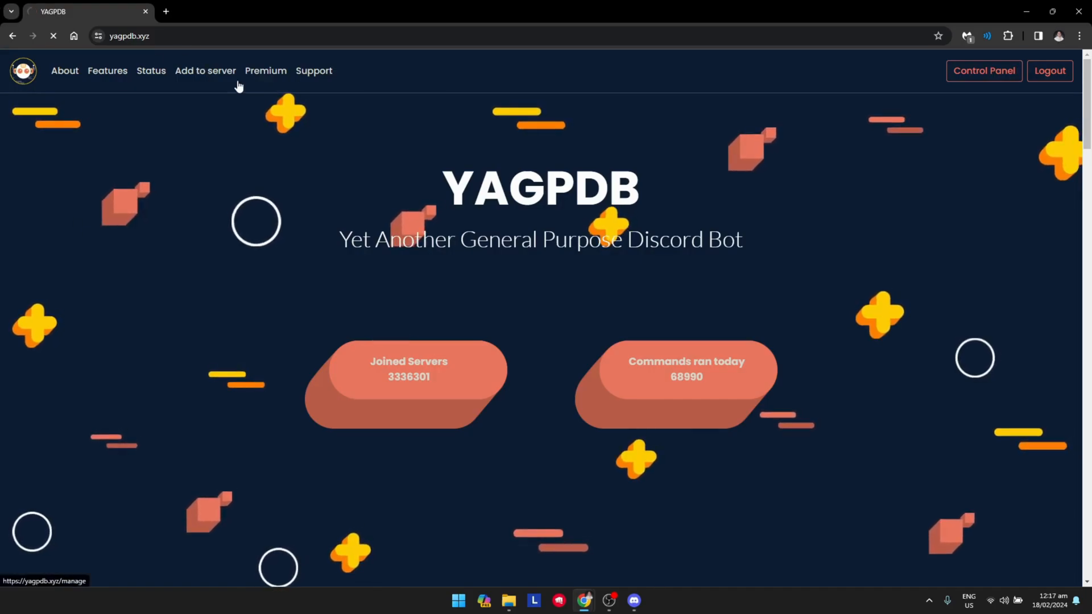
Step: Open the YAGPDB Control Panel and select the izmechevy server
left_click(984, 70)
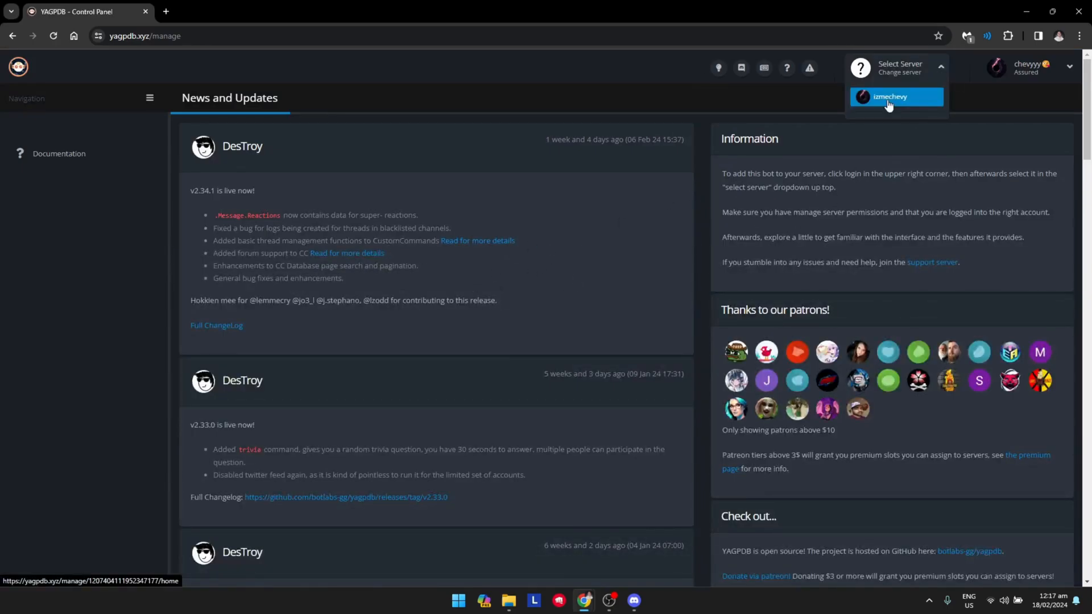
left_click(895, 96)
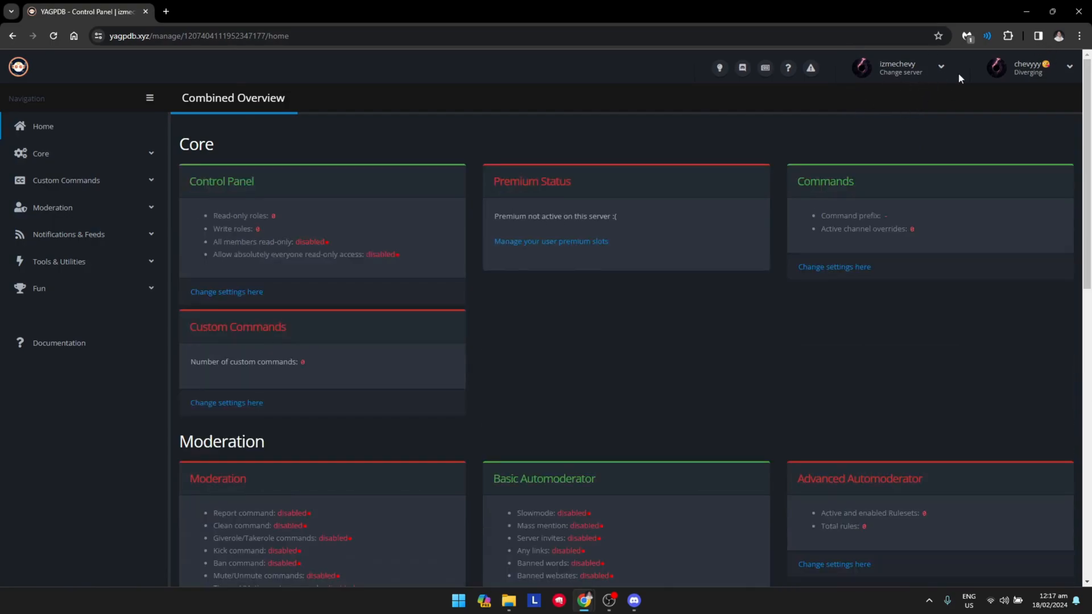
mouse_move(159, 313)
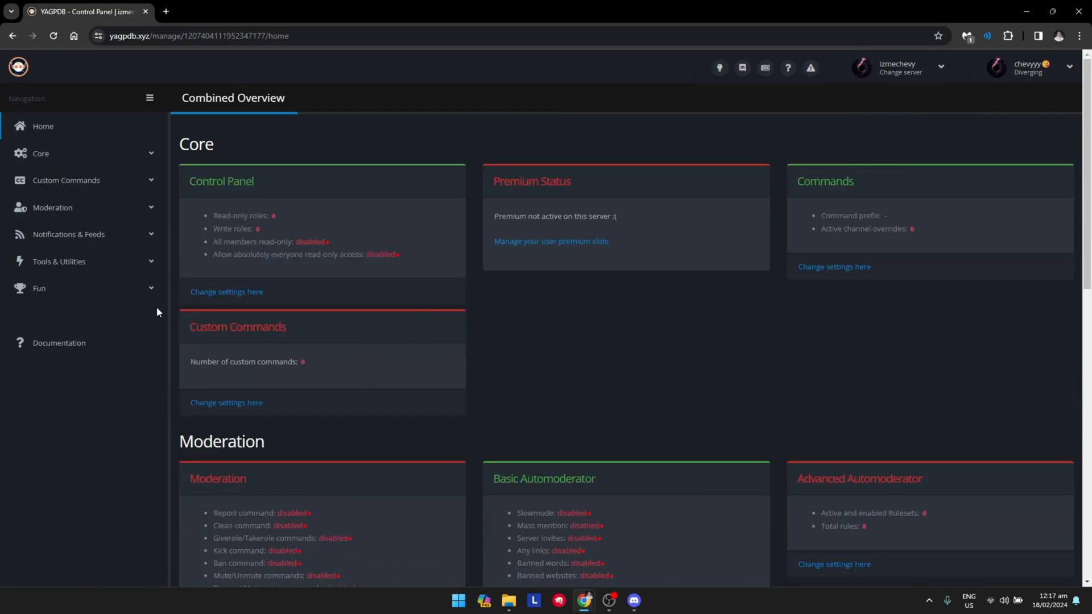
mouse_move(112, 340)
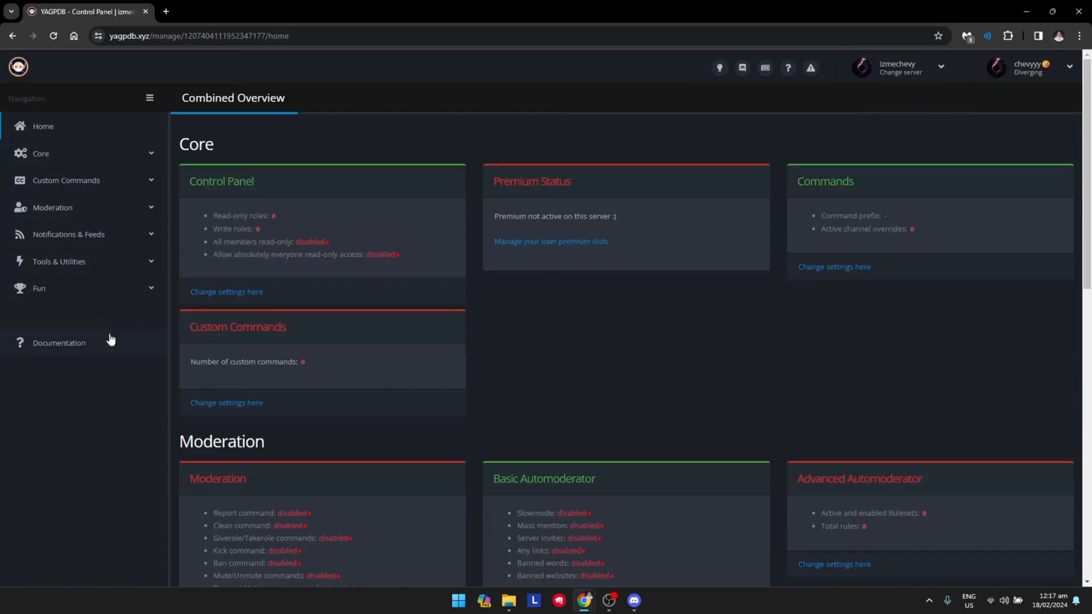
mouse_move(165, 176)
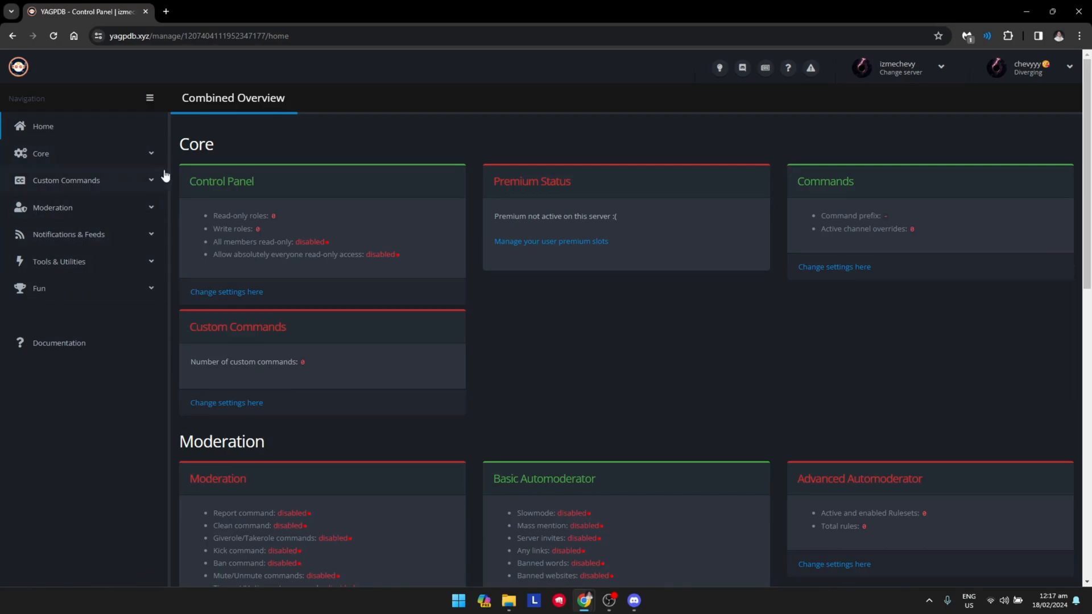
mouse_move(92, 264)
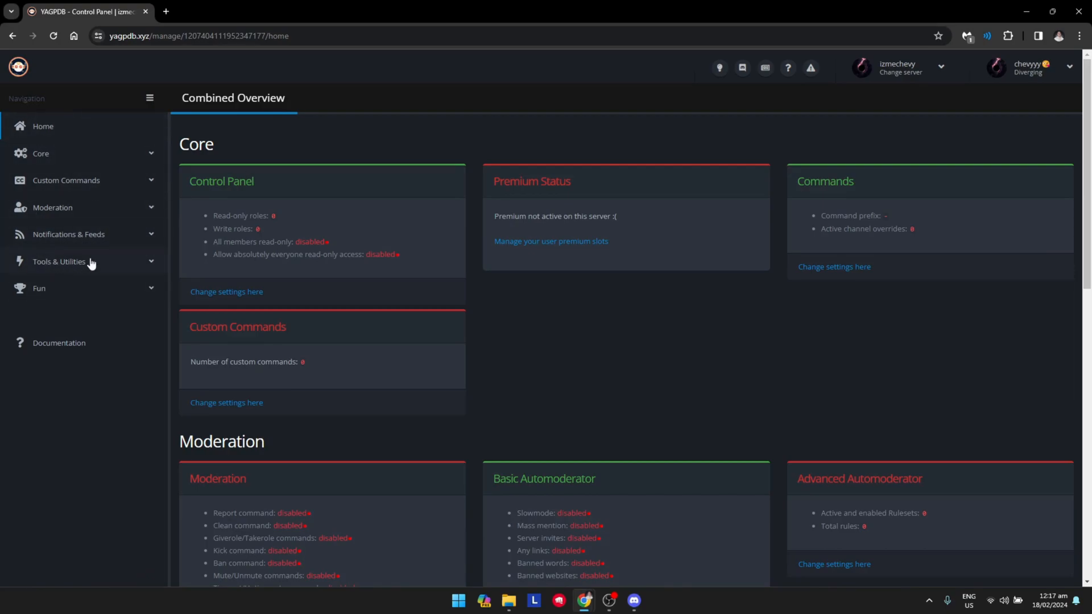
Step: Expand Moderation and open the Basic Automoderator page with it enabled
left_click(52, 207)
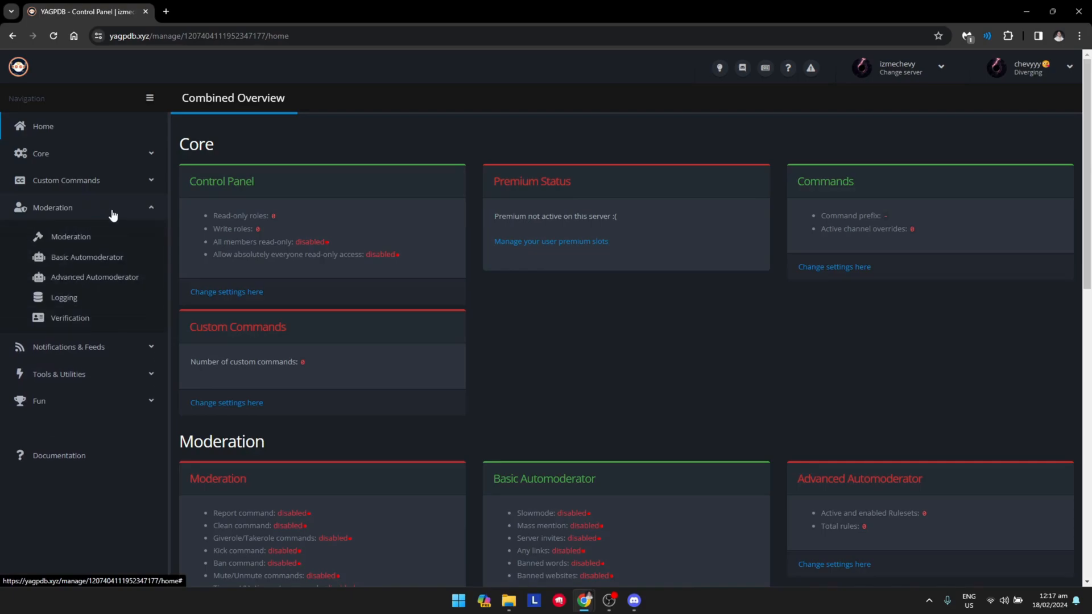
mouse_move(91, 235)
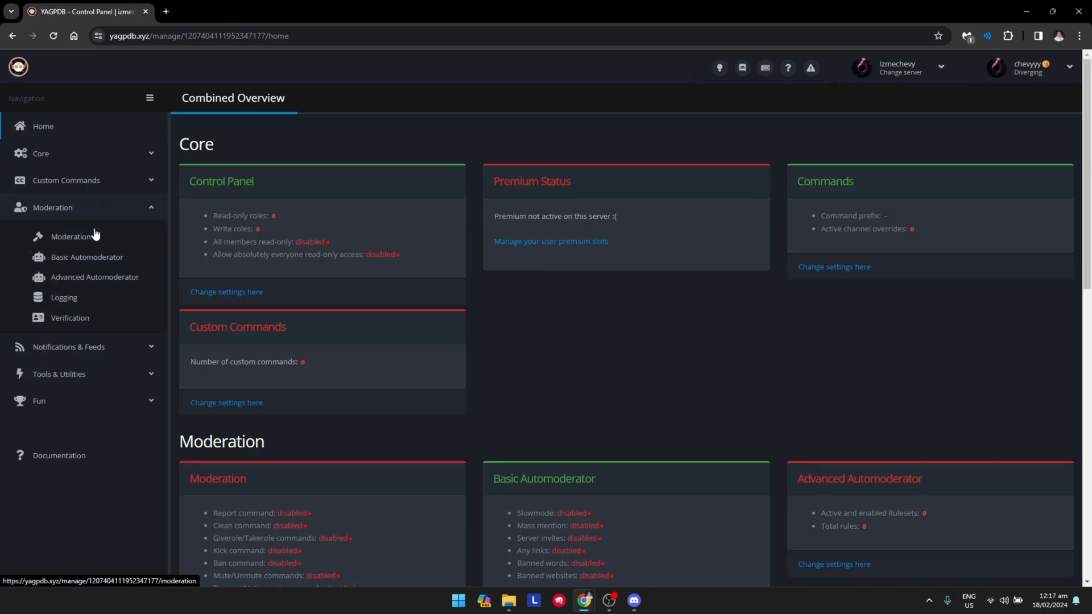
mouse_move(119, 268)
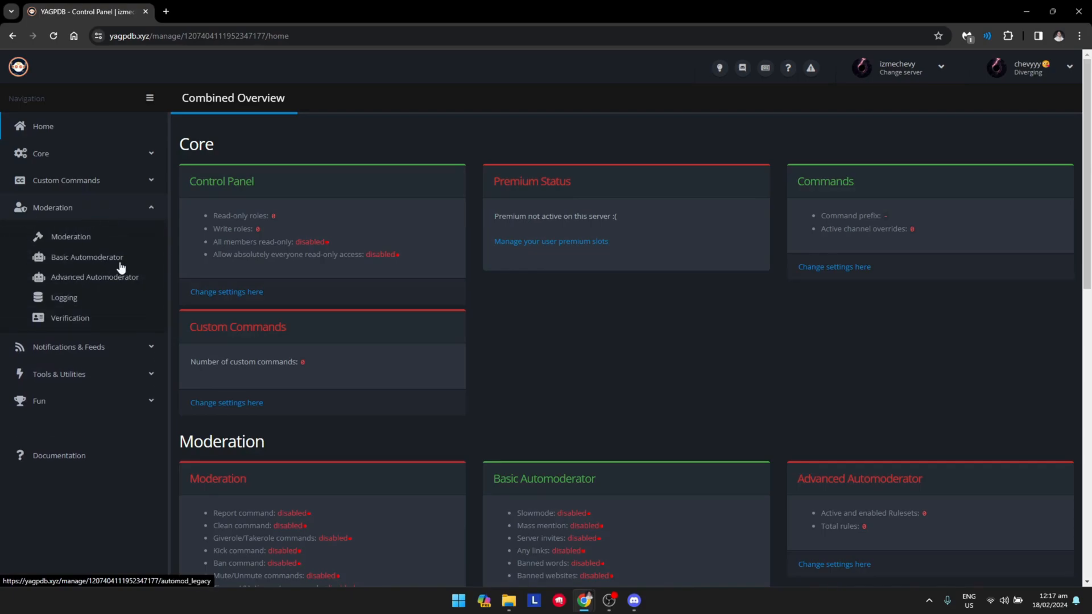
left_click(87, 257)
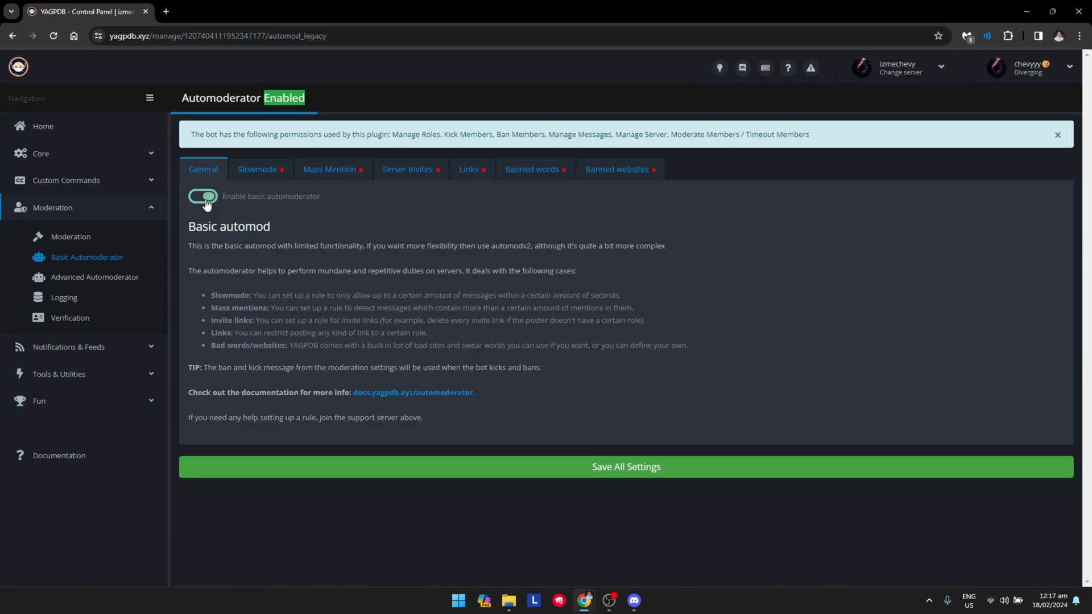
mouse_move(434, 185)
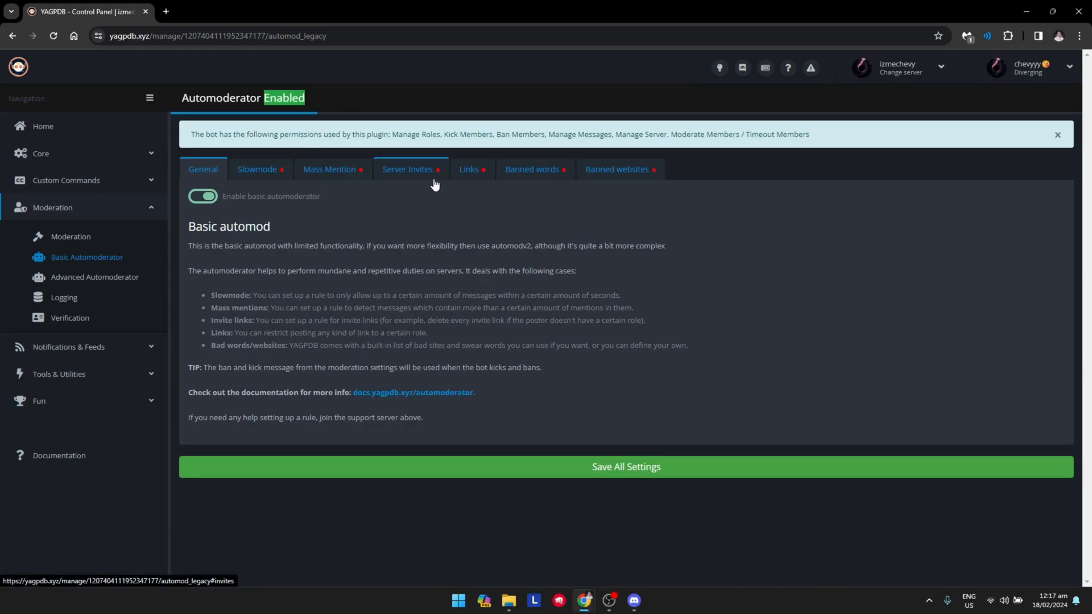
Step: Enable the Server Invites rule, open Links, and save all automoderator settings
left_click(407, 169)
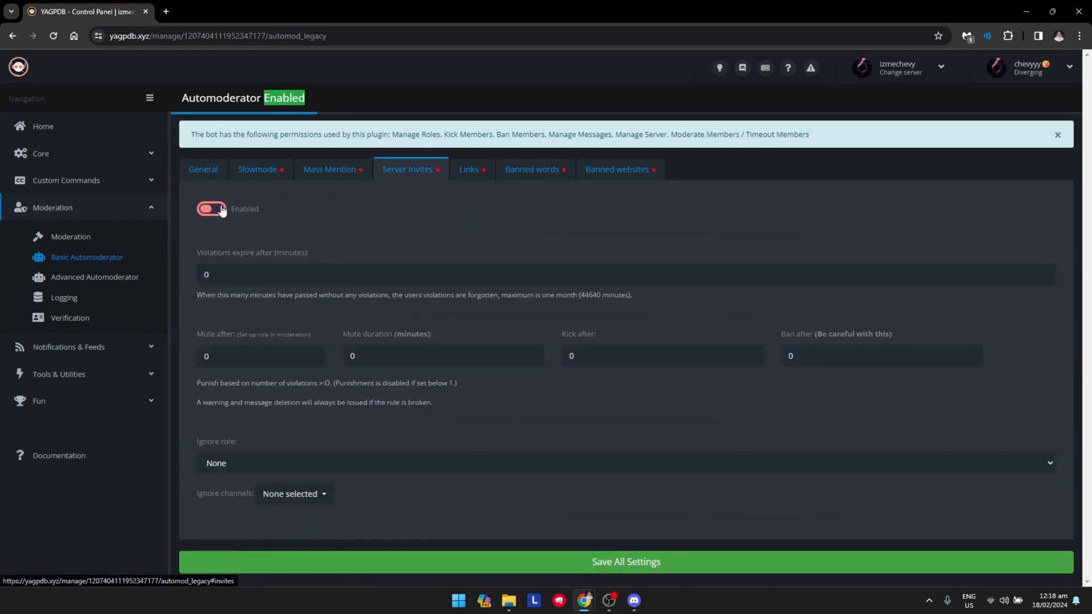
left_click(210, 209)
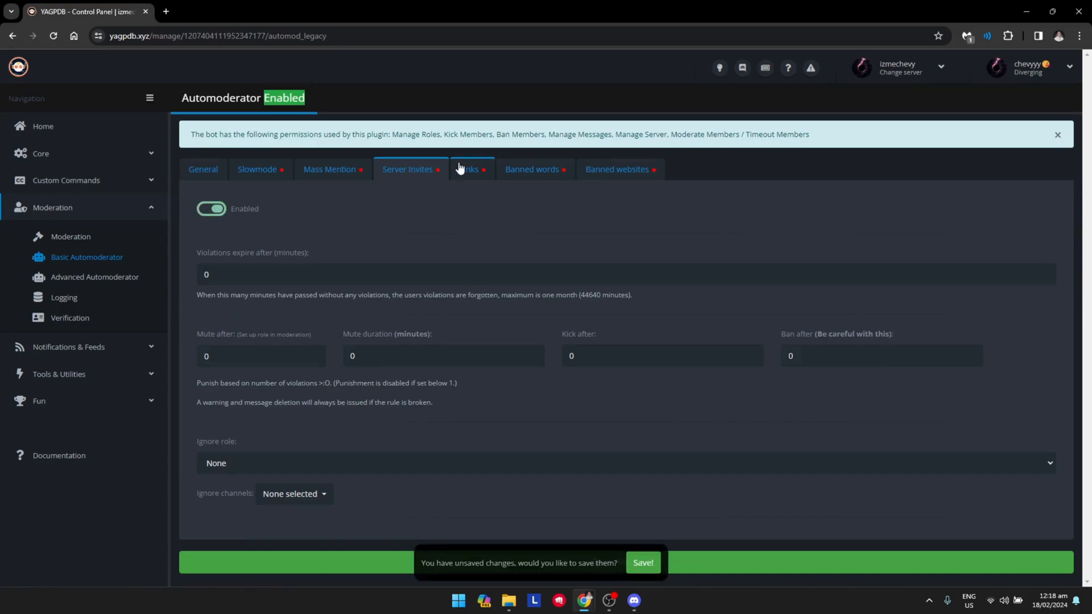
left_click(469, 169)
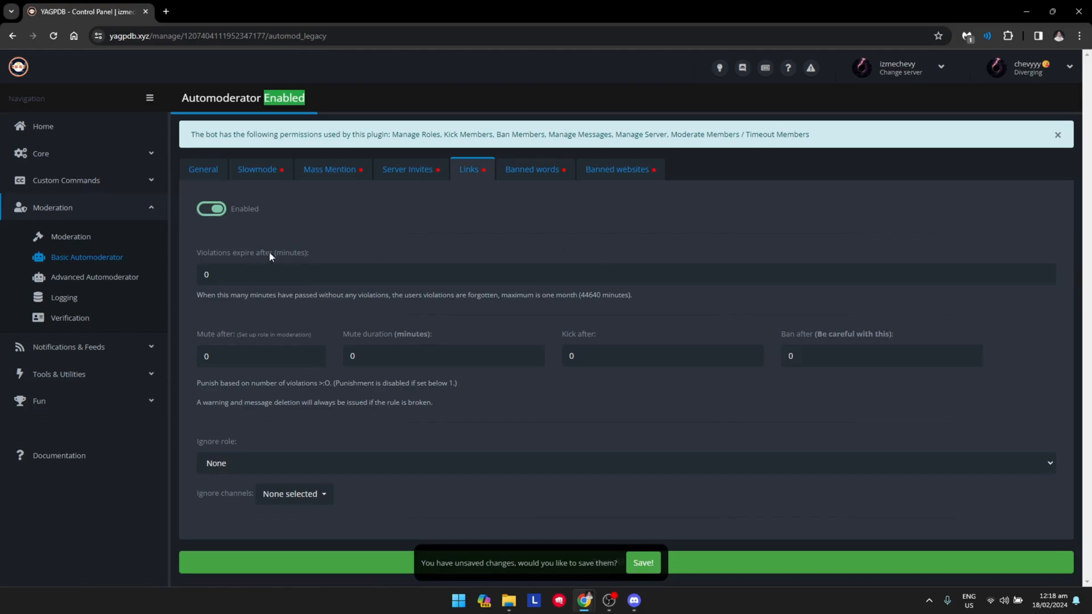
mouse_move(293, 265)
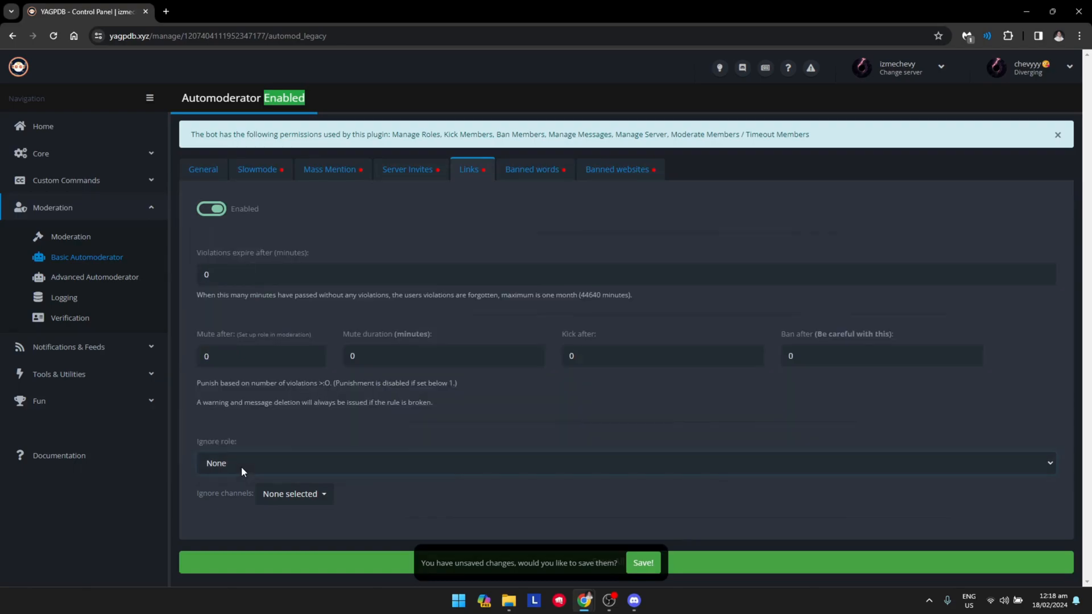
mouse_move(656, 570)
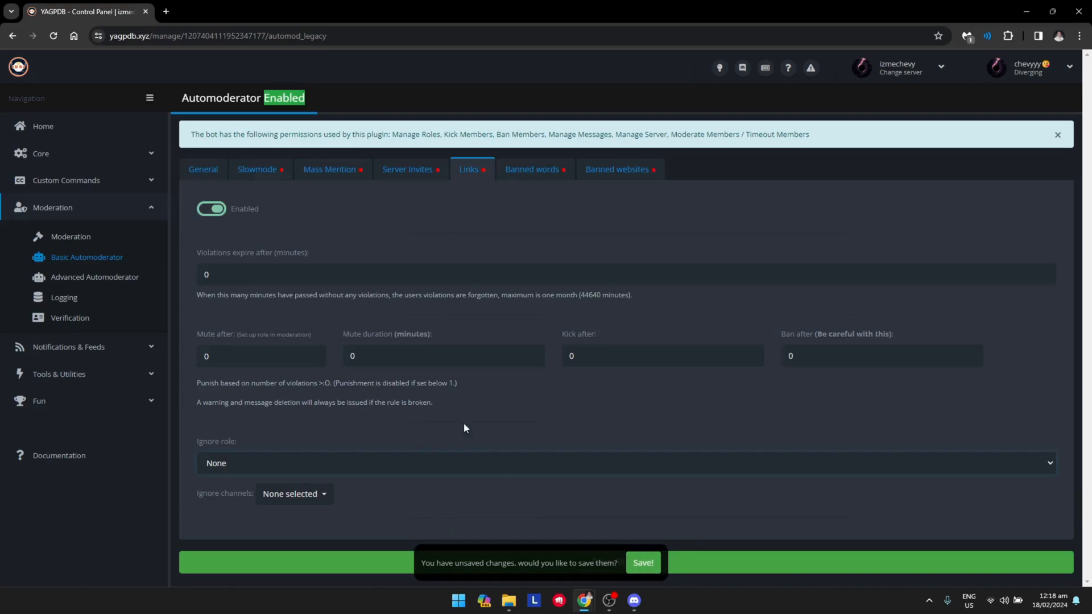
mouse_move(289, 502)
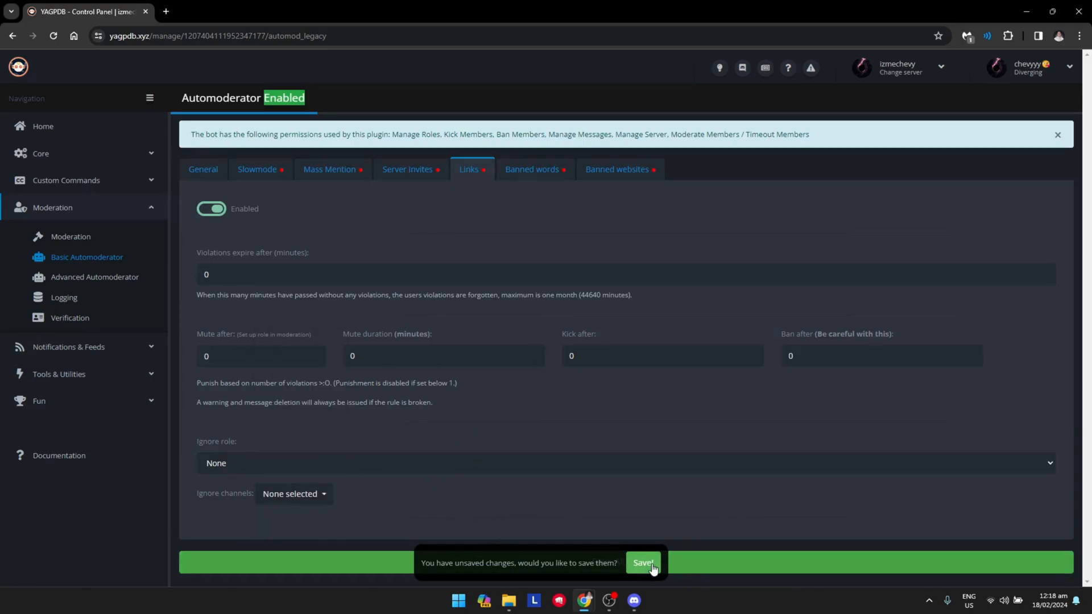
left_click(644, 563)
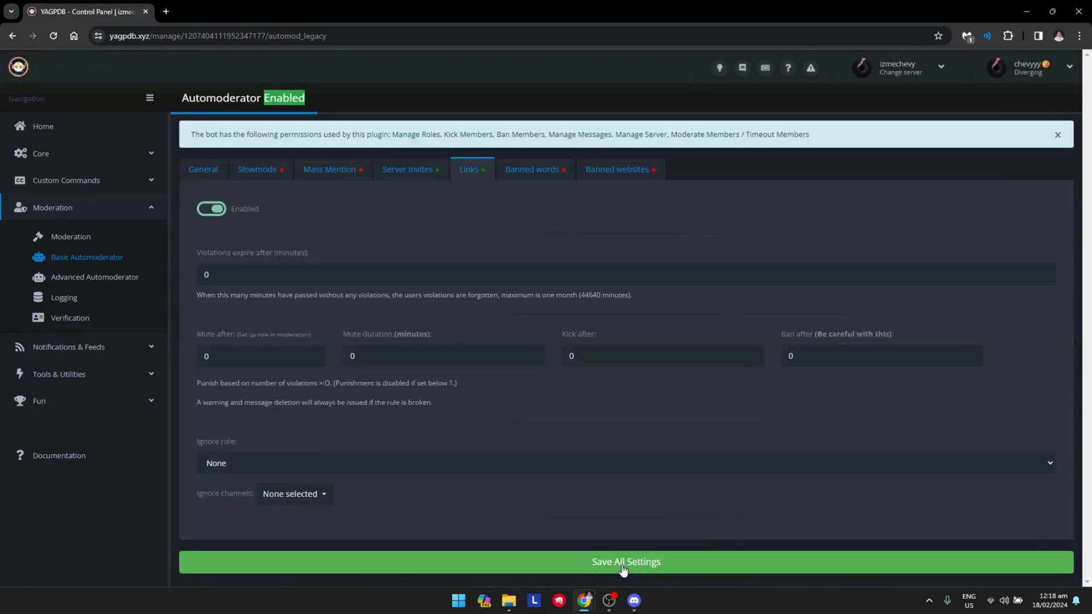
left_click(624, 562)
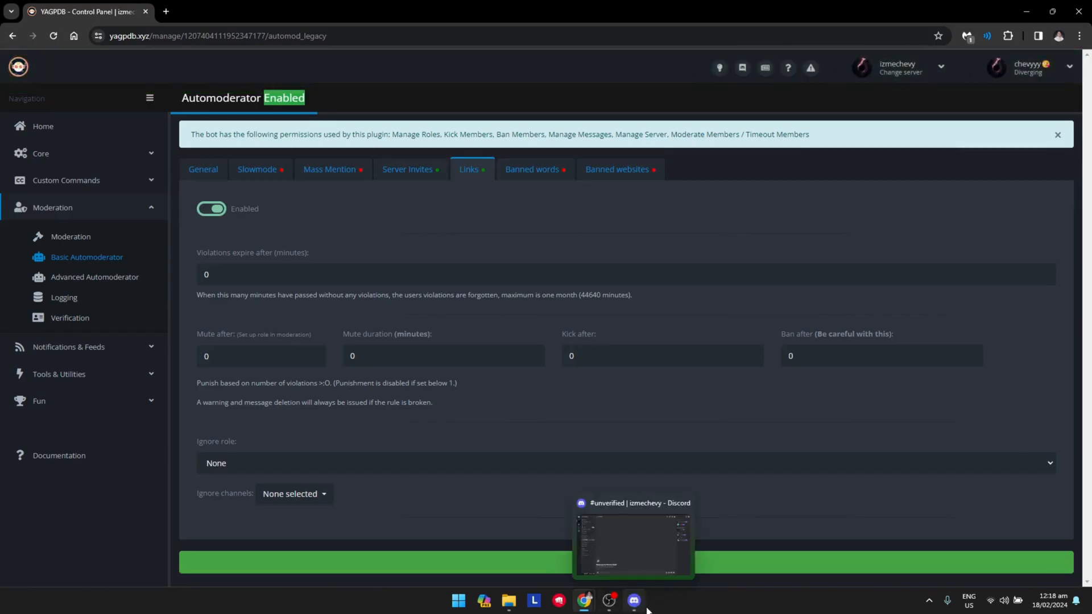
Step: Switch to Discord showing the izmechevy server's unverified channel
left_click(634, 601)
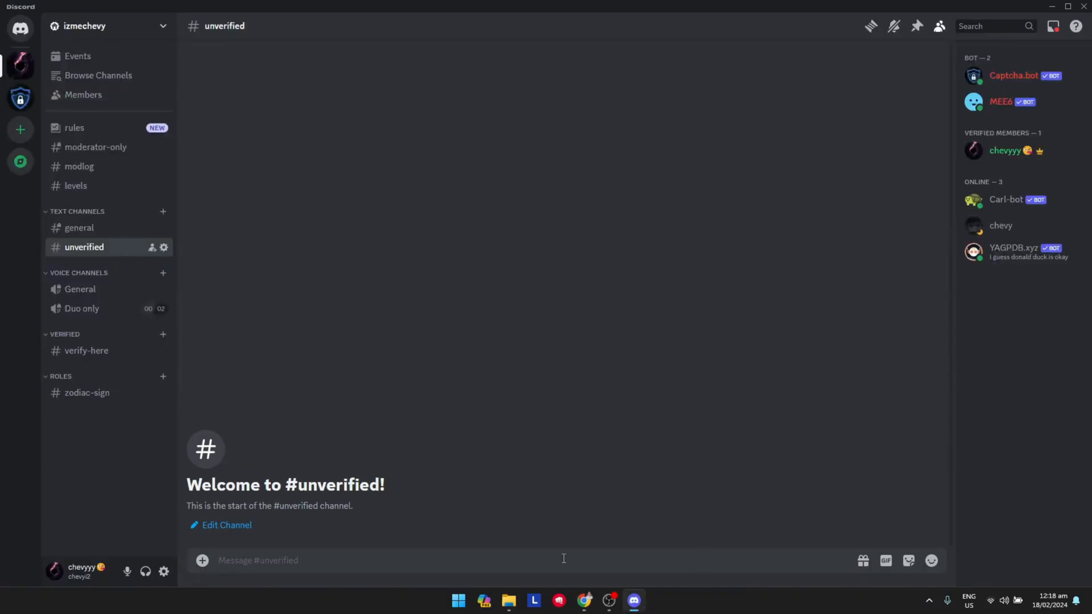
left_click(428, 560)
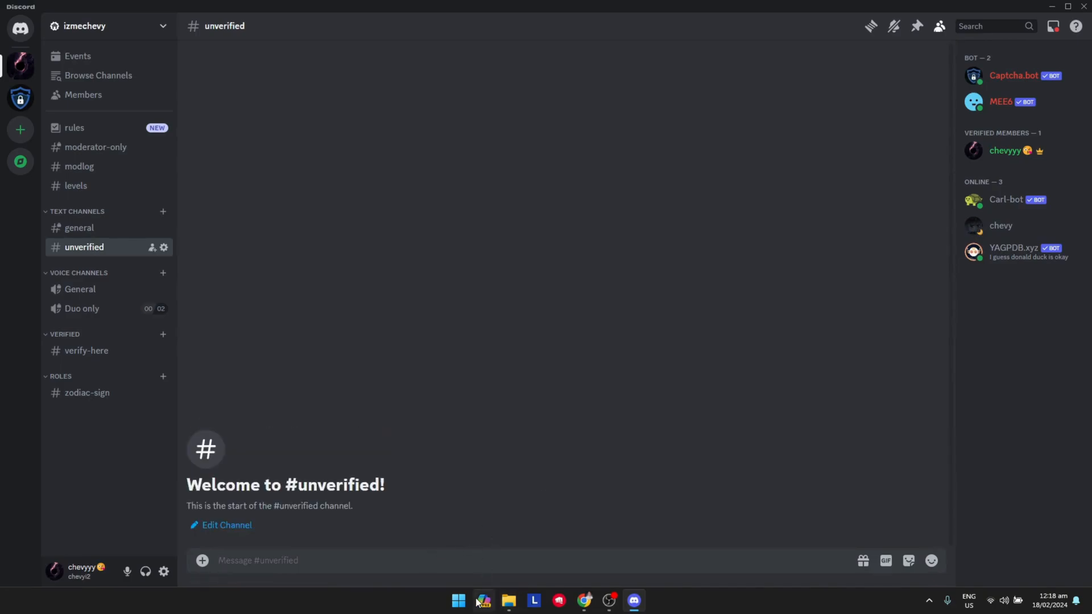
mouse_move(6, 474)
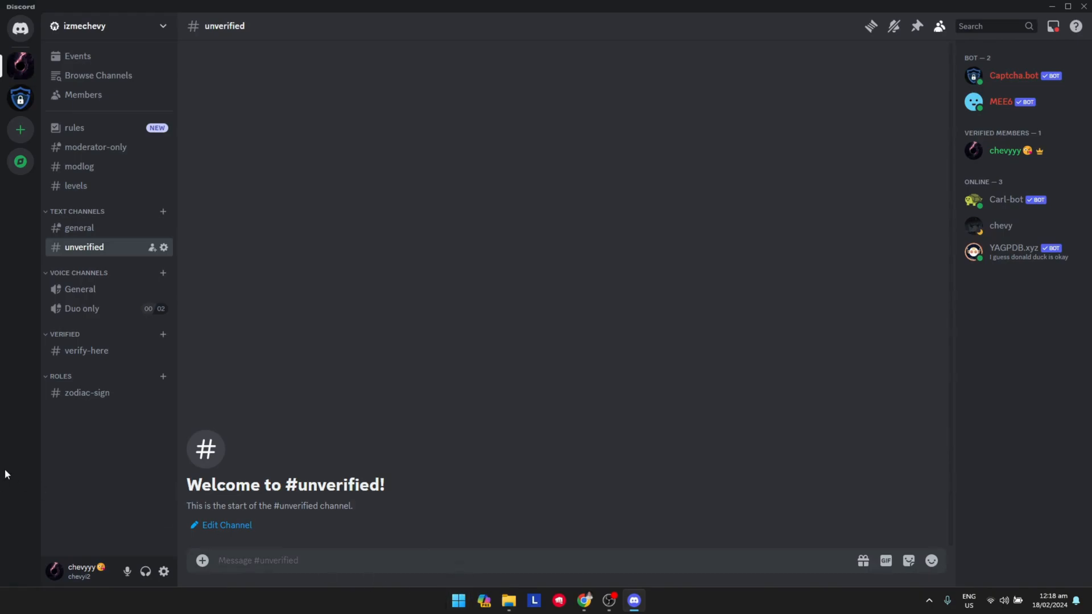